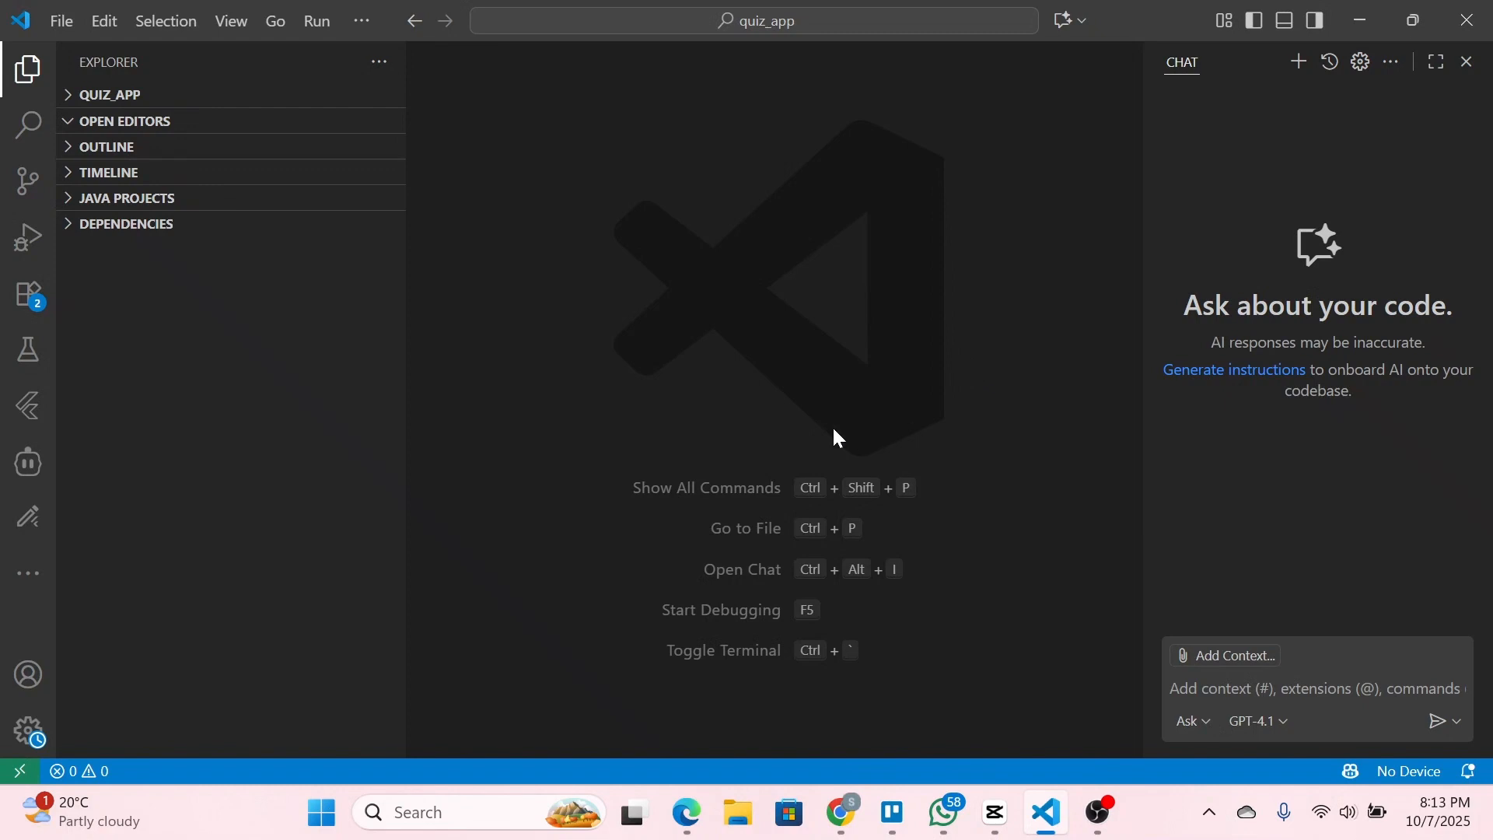
{"action": "mouse_move", "coordinate": [937, 494]}
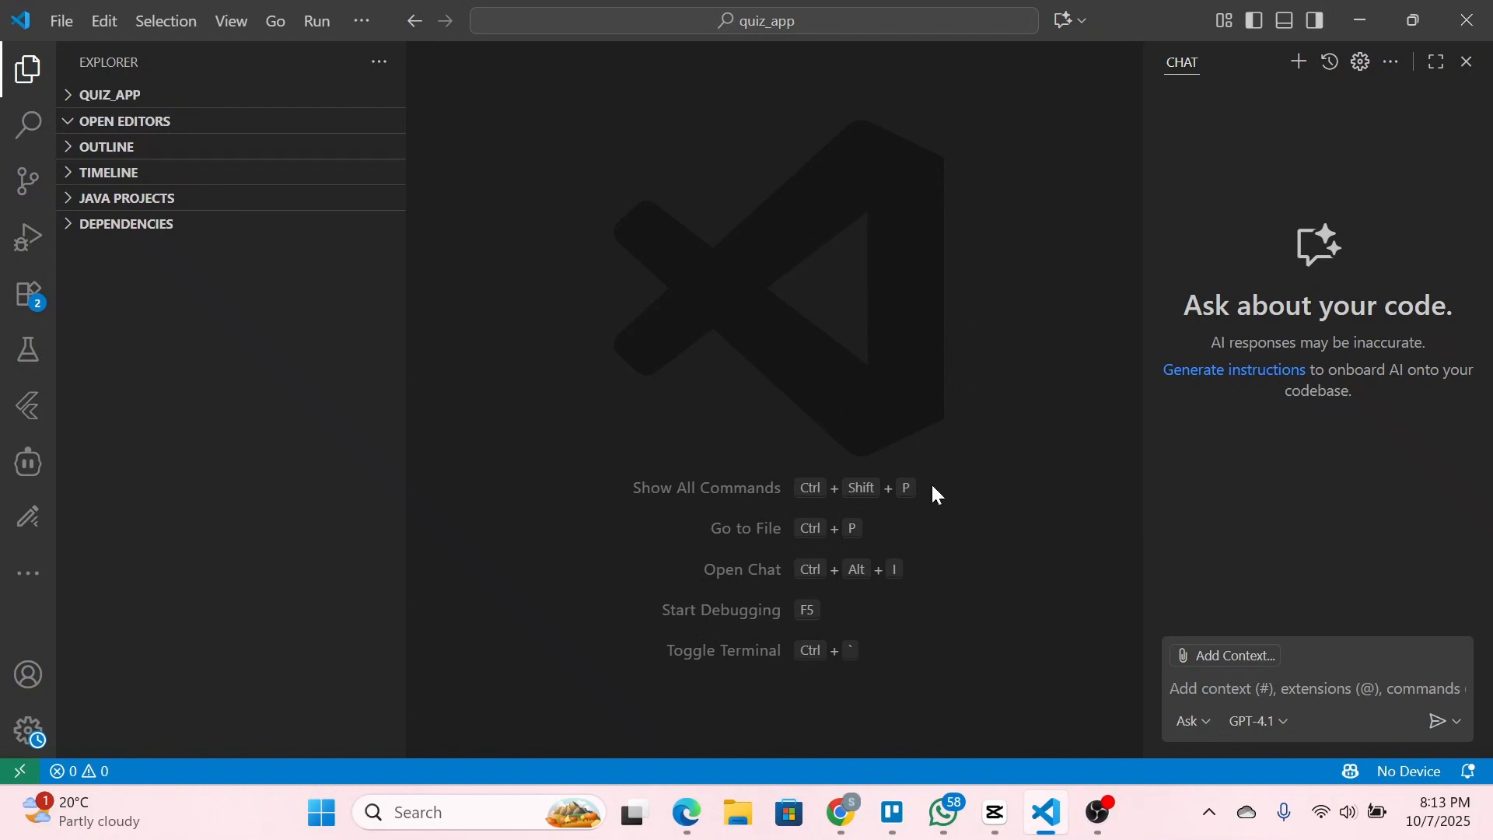
{"action": "mouse_move", "coordinate": [598, 523]}
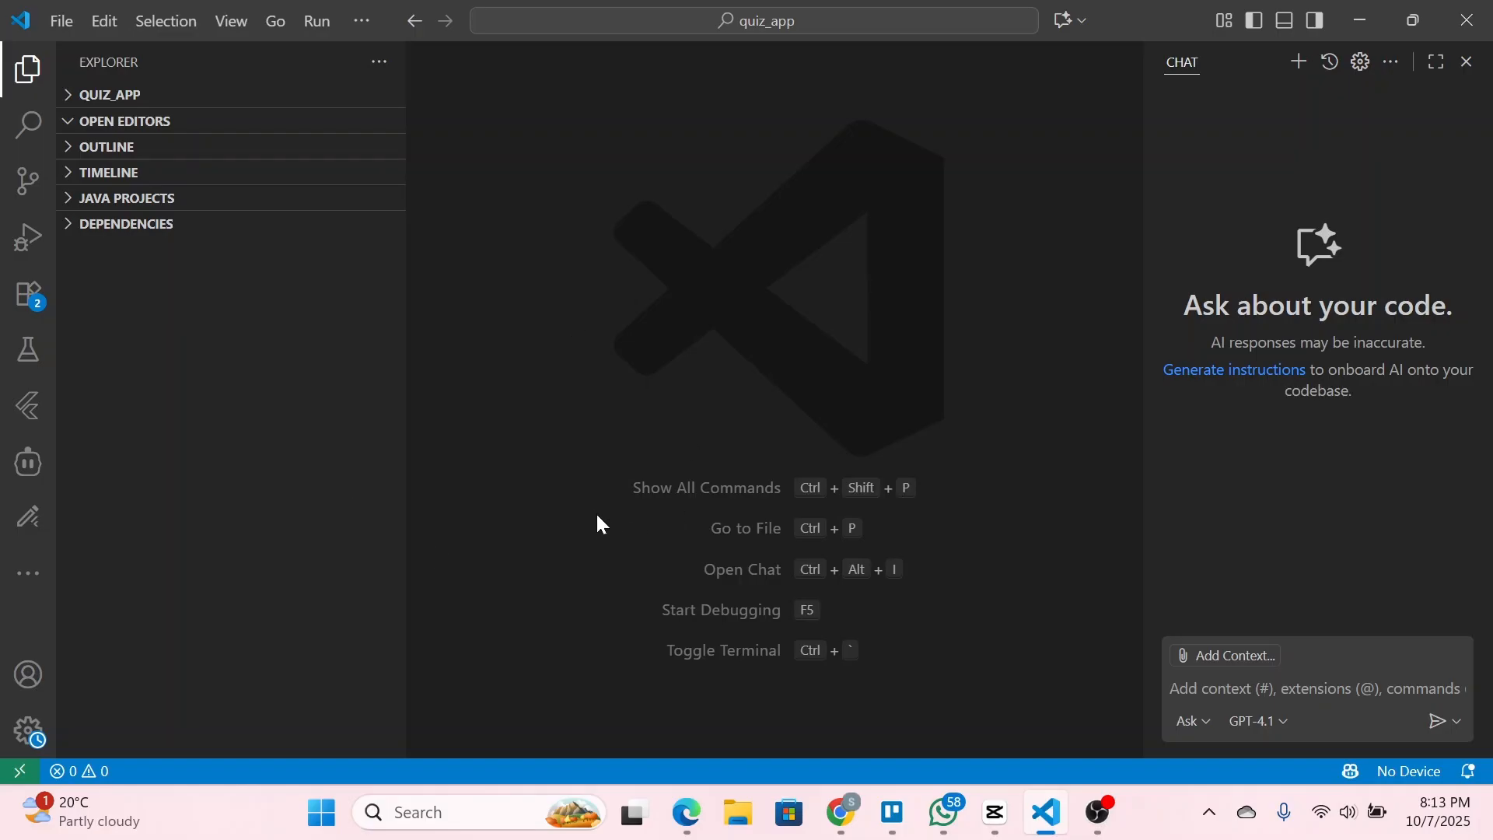
{"action": "mouse_move", "coordinate": [607, 552]}
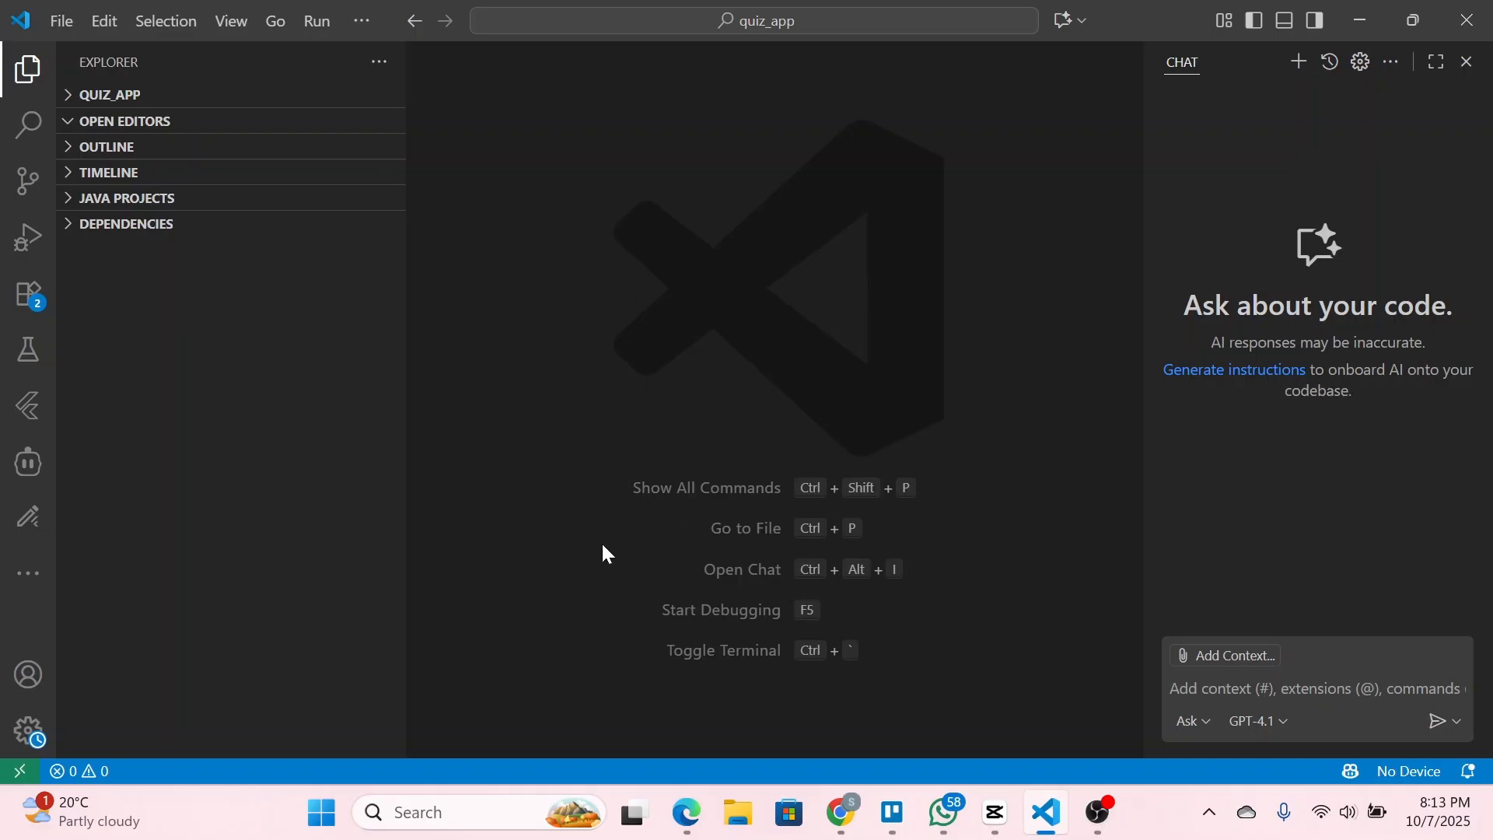
{"action": "mouse_move", "coordinate": [943, 582]}
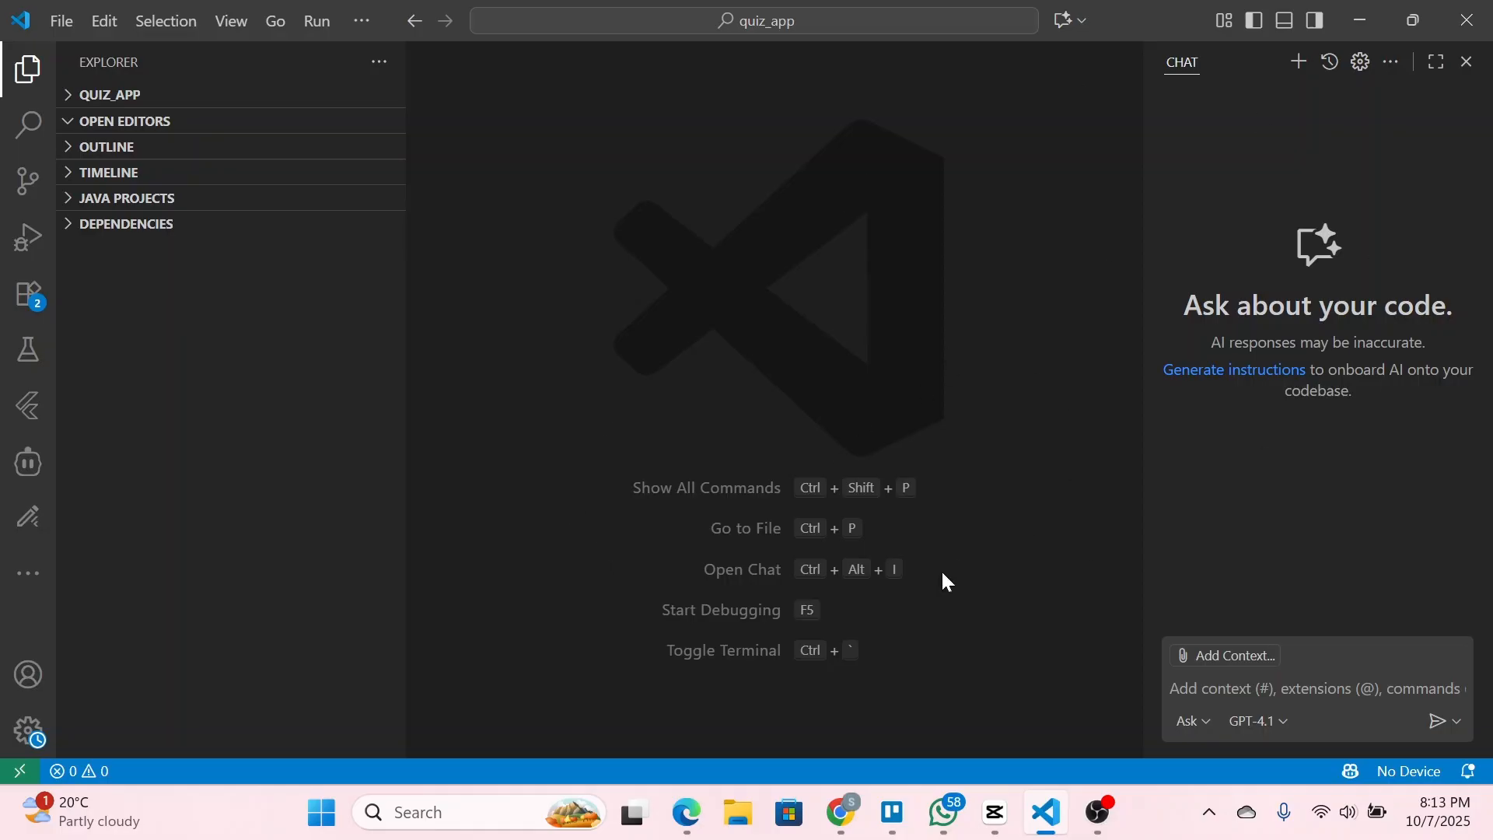
{"action": "mouse_move", "coordinate": [865, 519]}
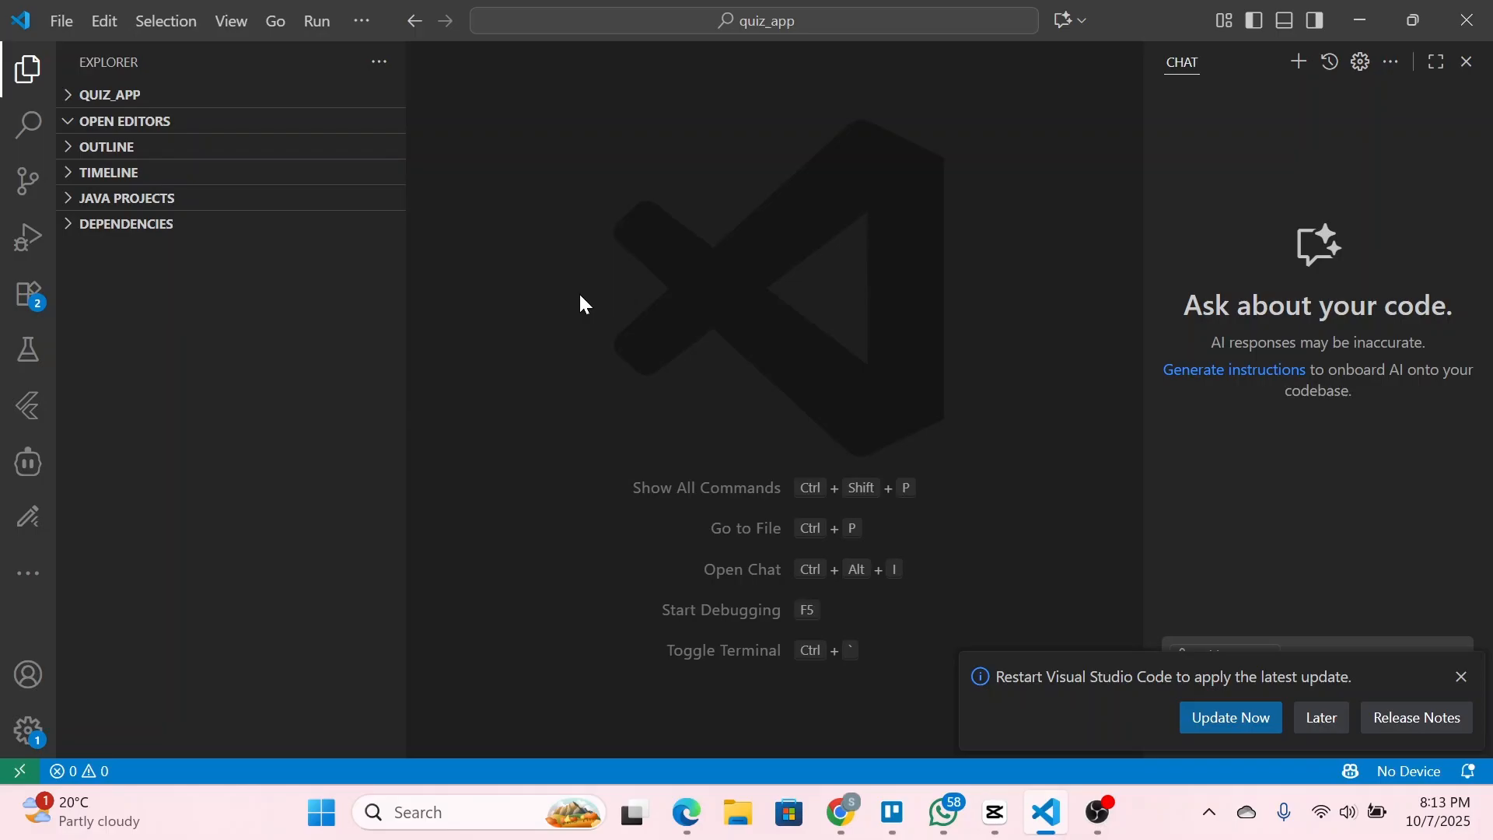
{"action": "mouse_move", "coordinate": [28, 296]}
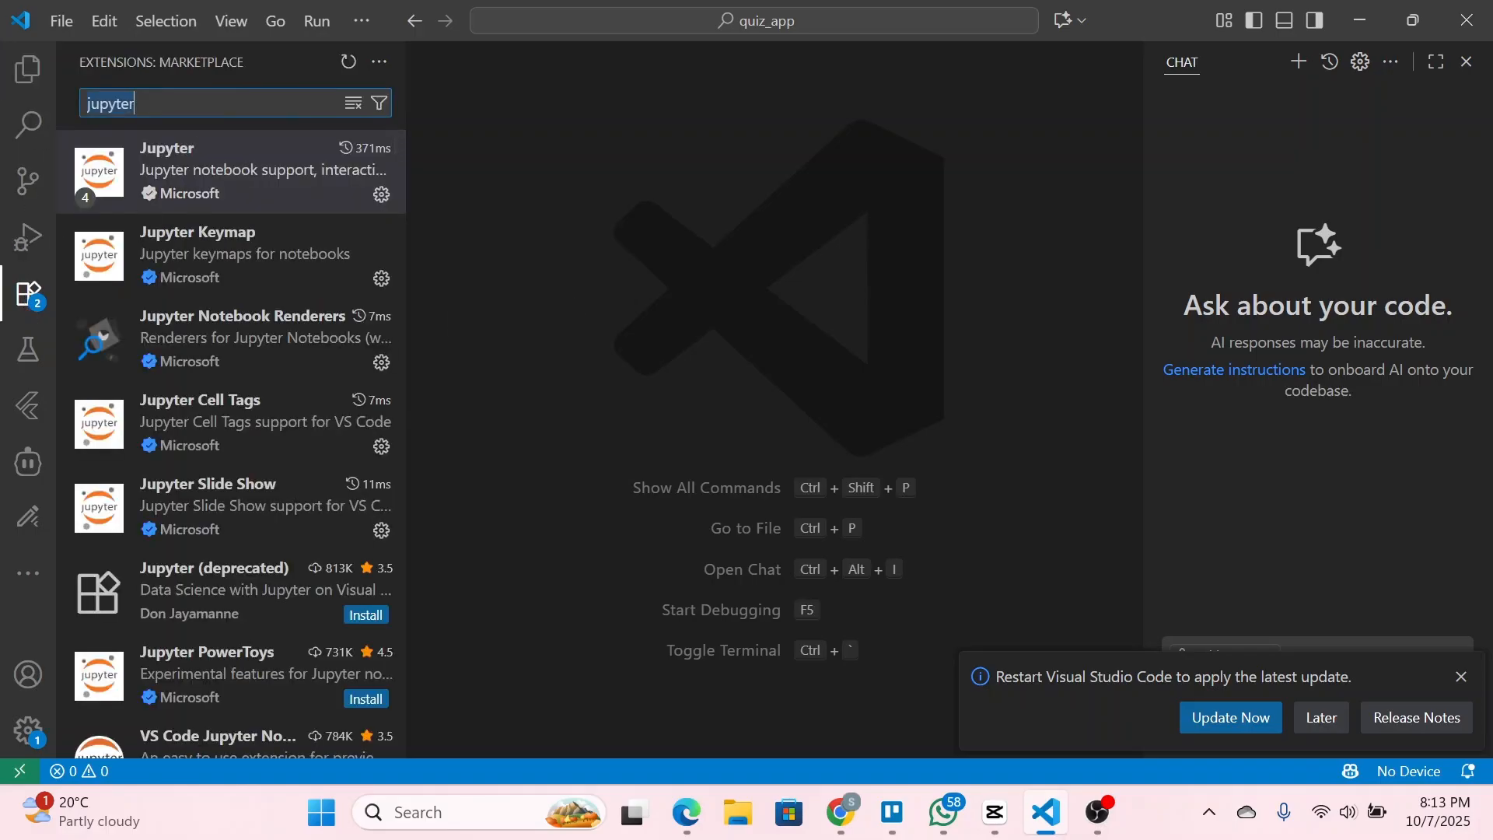
- Search extensions for 'python', view Python Debugger's details, then search 'jupyter'
{"action": "type", "text": "pyth"}
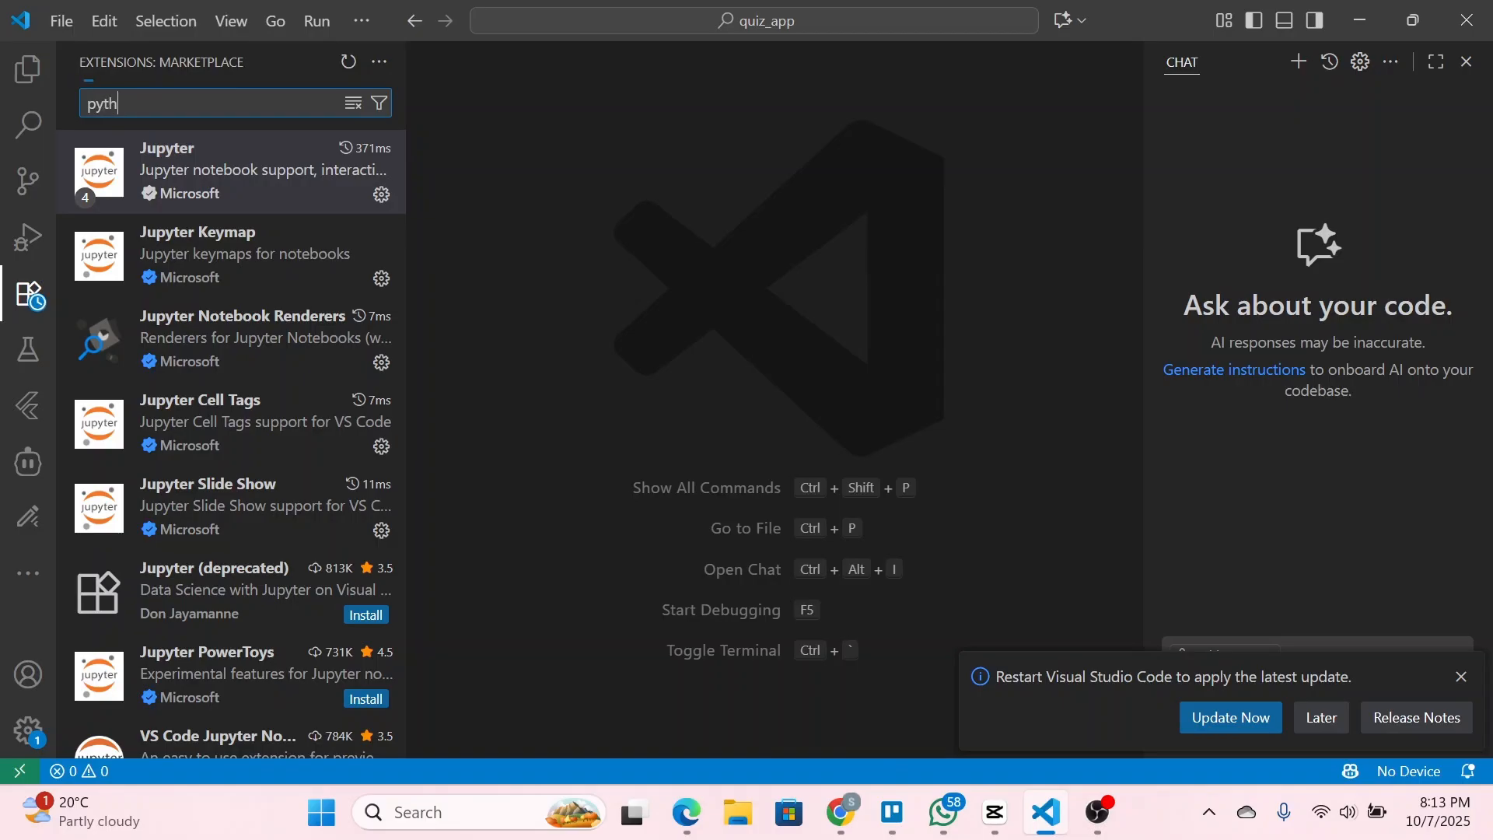
{"action": "type", "text": "on"}
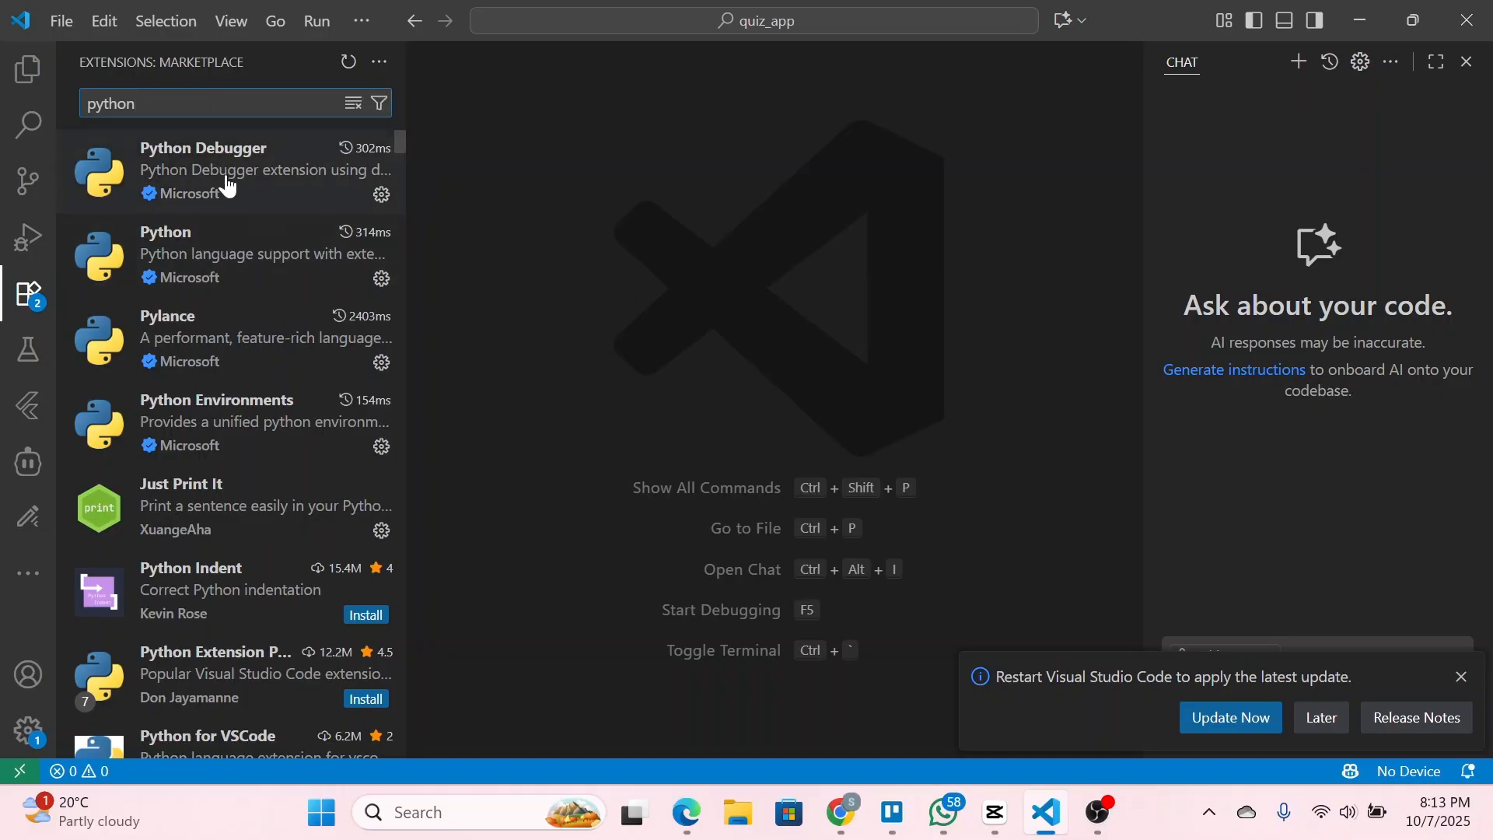
{"action": "mouse_move", "coordinate": [235, 197]}
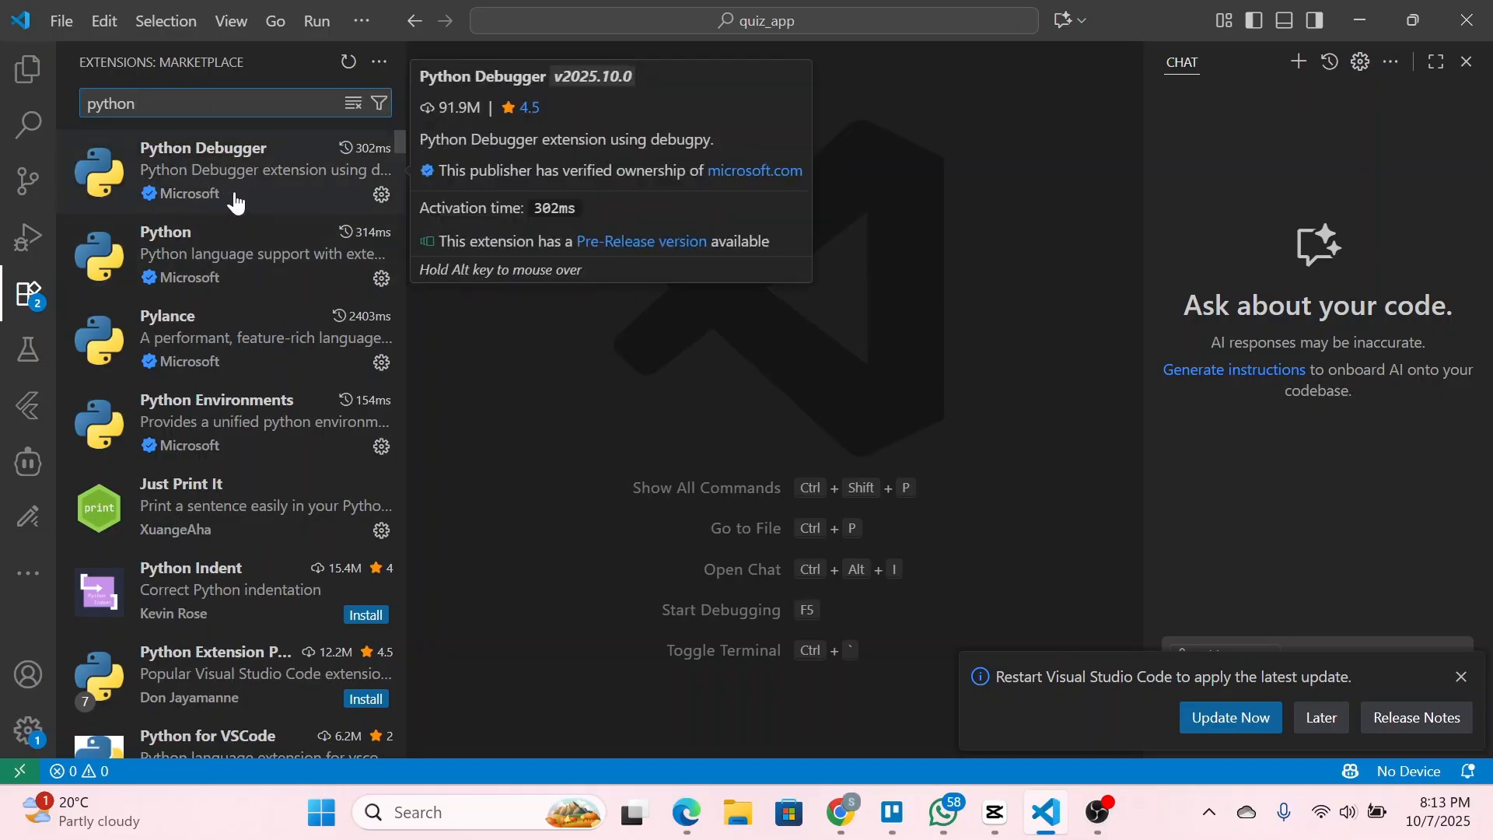
{"action": "left_click", "coordinate": [229, 169]}
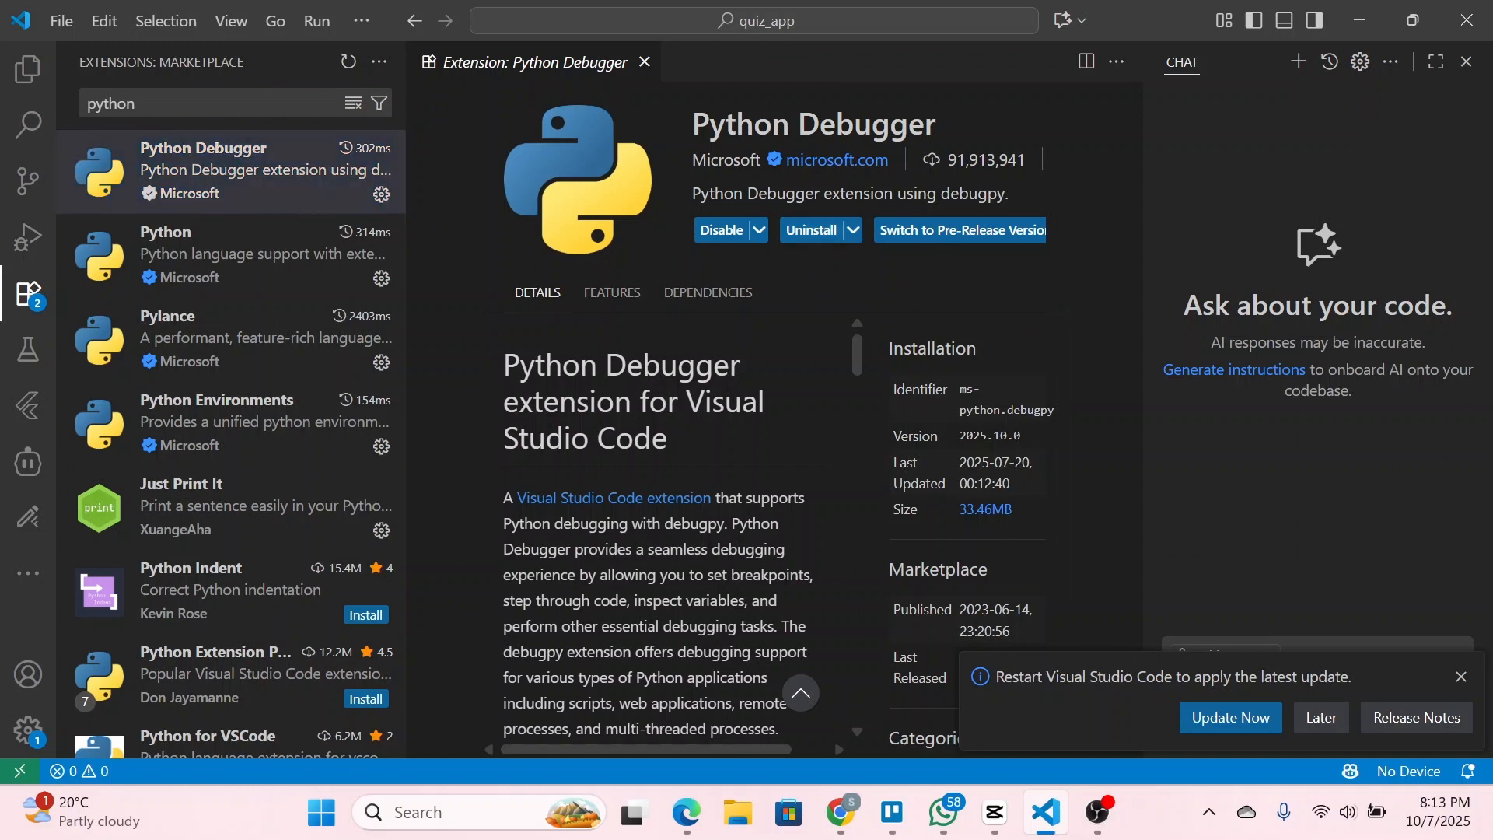
{"action": "type", "text": "jupy"}
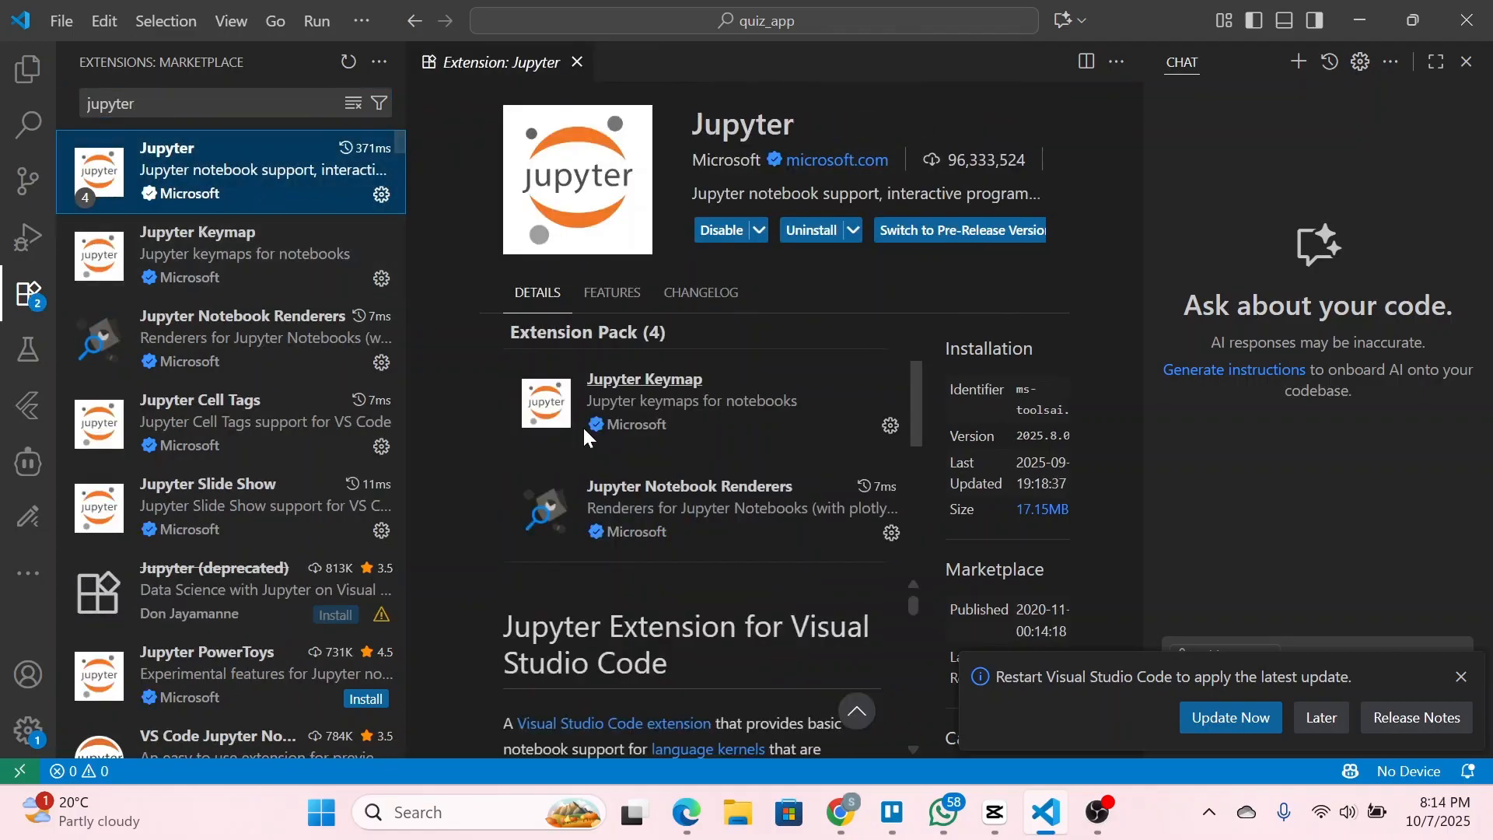
{"action": "mouse_move", "coordinate": [536, 293]}
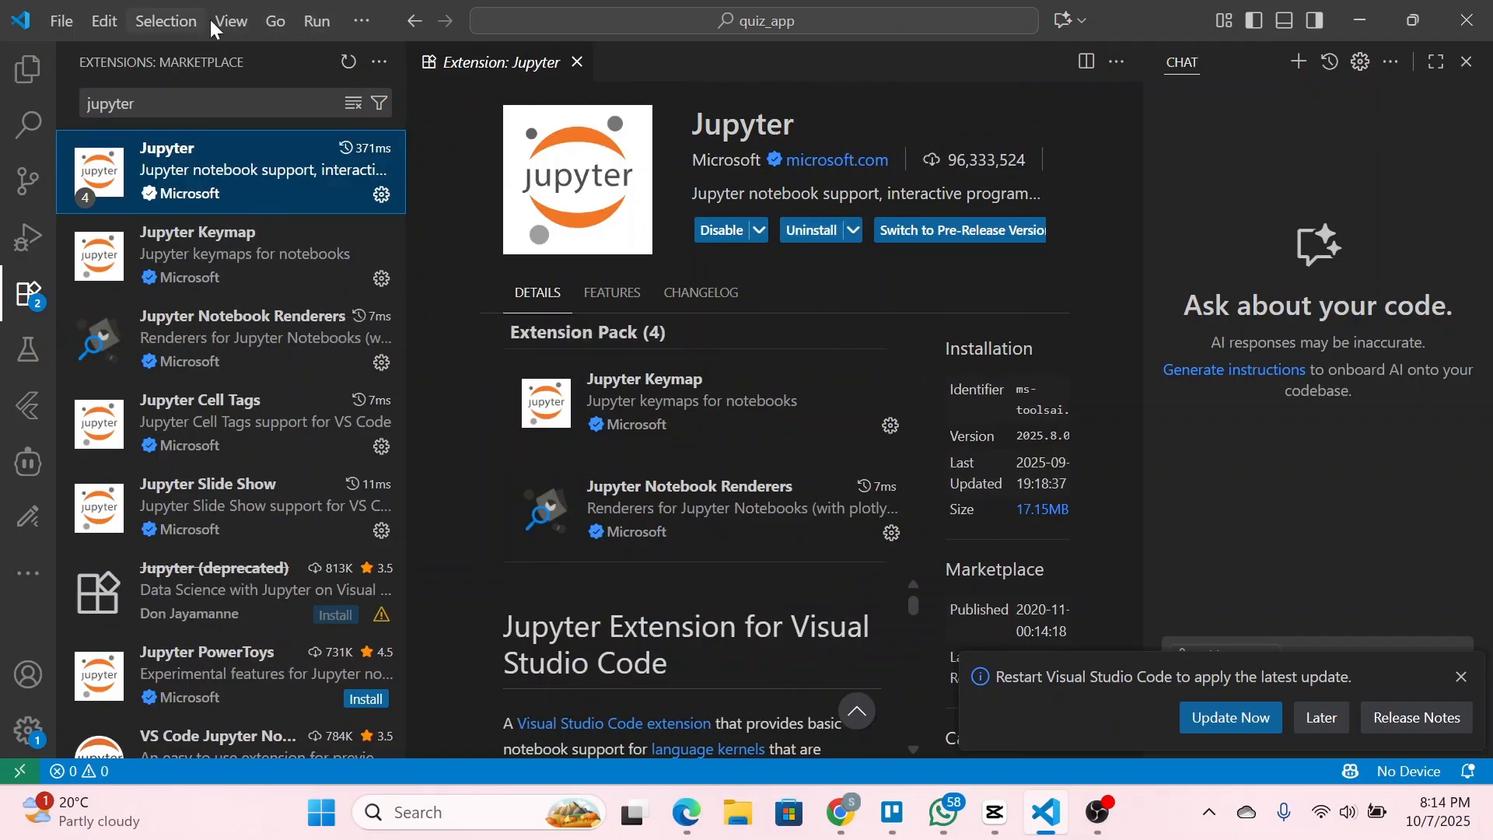
- Run Create: New Jupyter Notebook from the View menu's Command Palette
{"action": "left_click", "coordinate": [230, 21]}
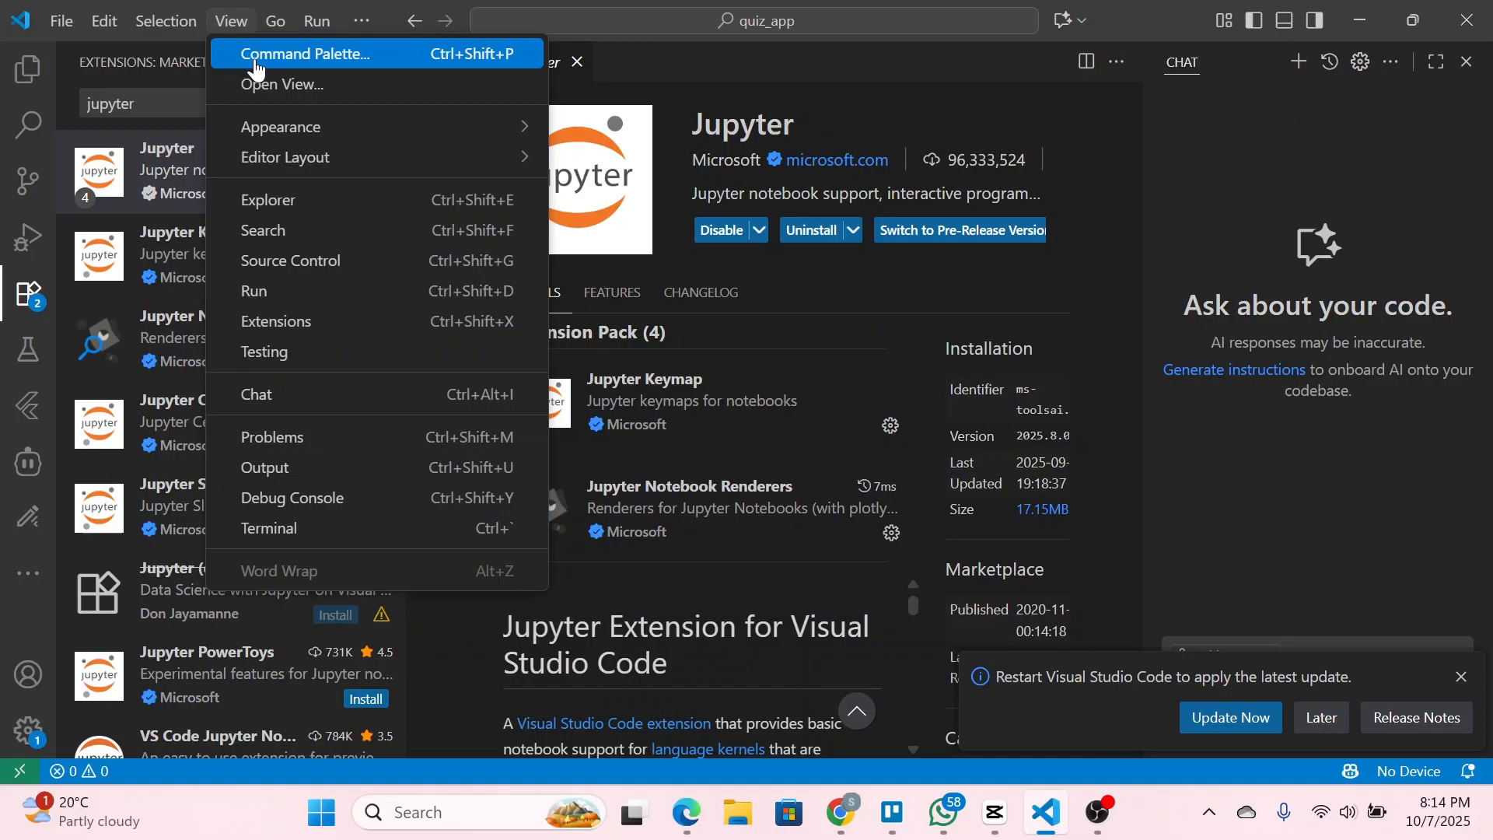
{"action": "left_click", "coordinate": [305, 53]}
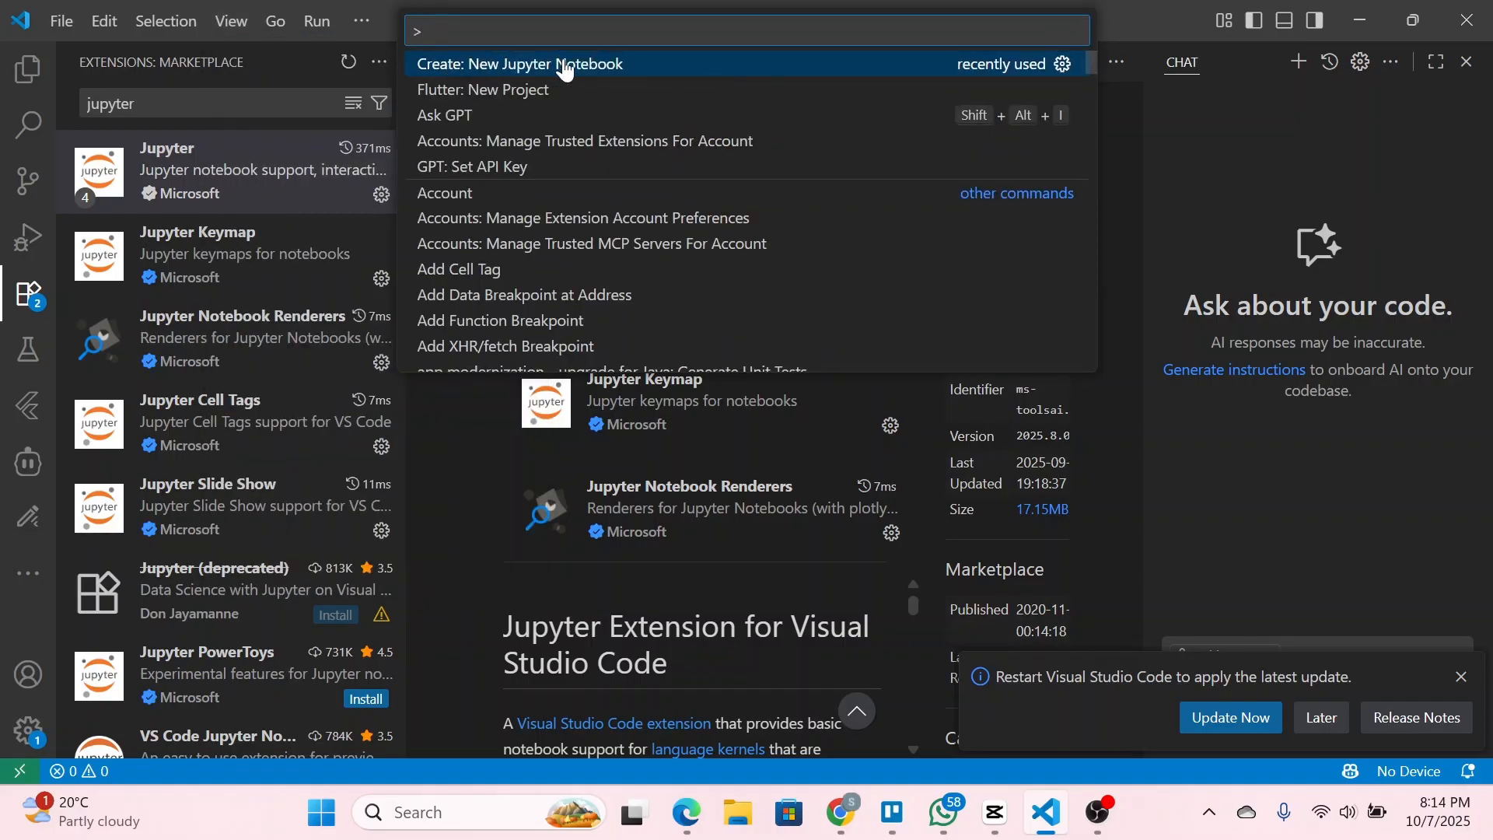
{"action": "left_click", "coordinate": [519, 63]}
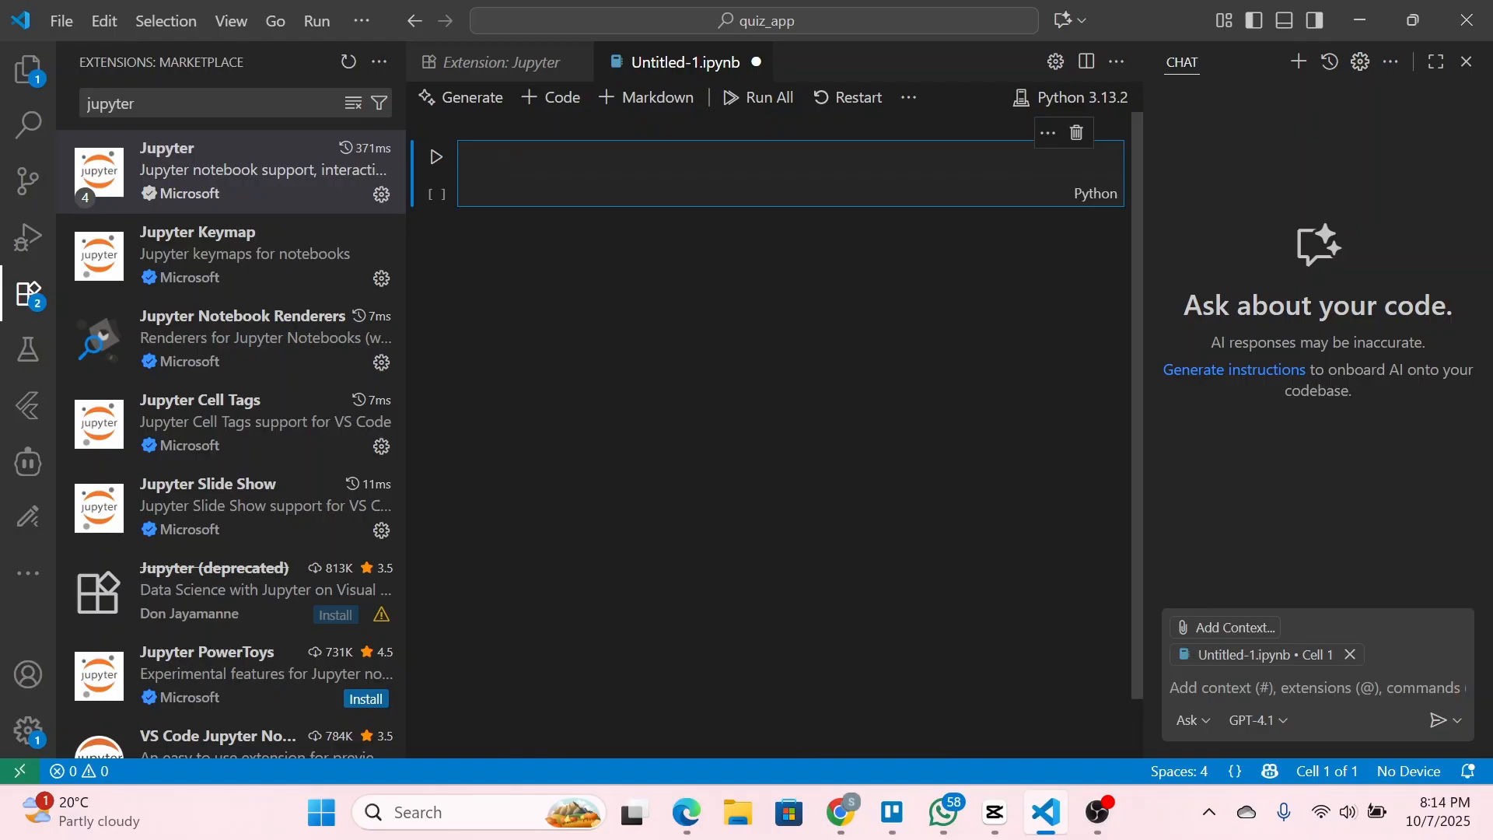
- Enter the #Notebook comment in the first cell and run it twice
{"action": "type", "text": "#Notebook"}
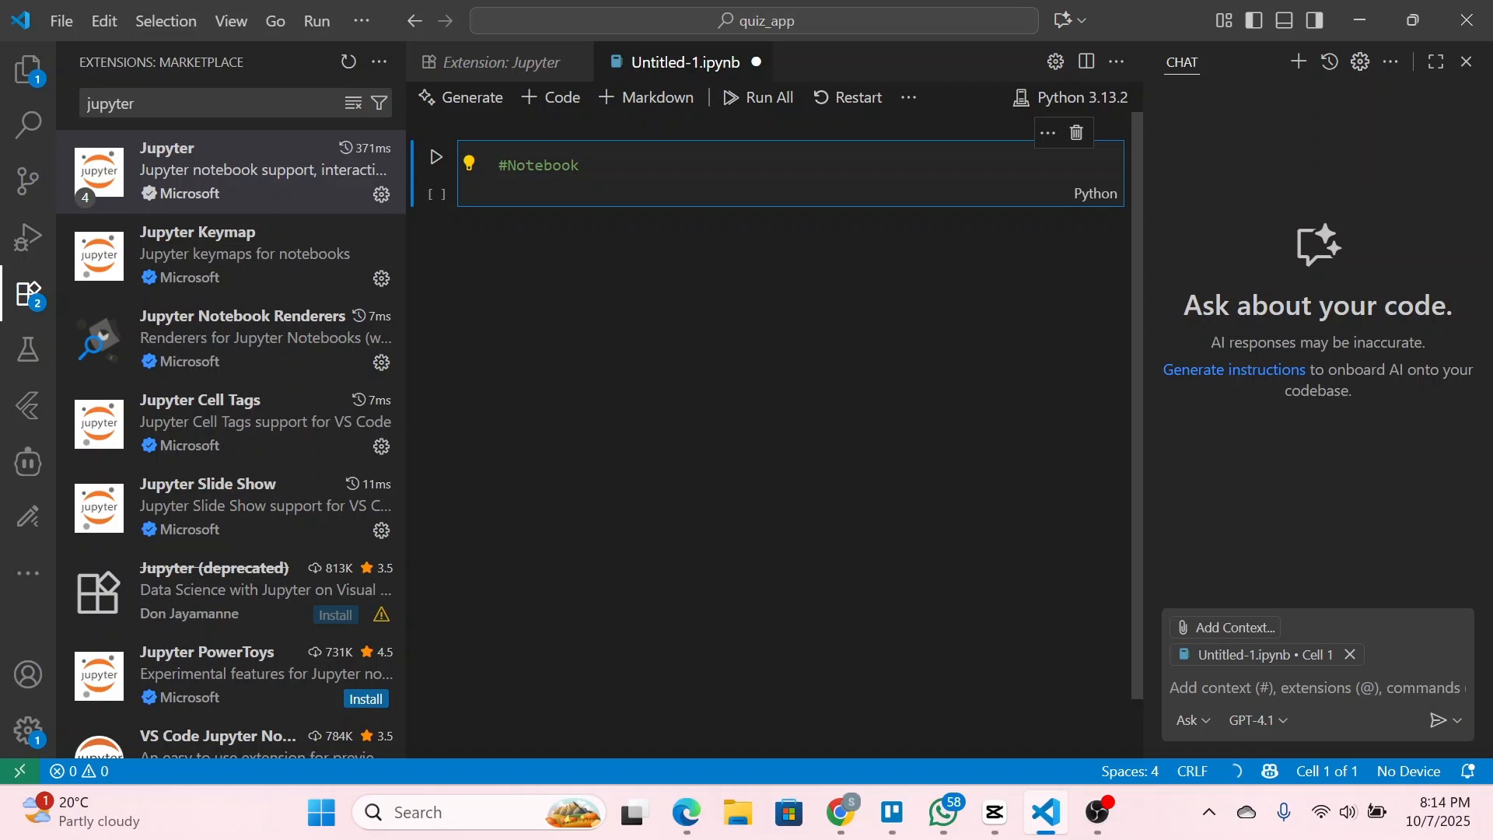
{"action": "type", "text": "# -*- coding: utf-8 -*-"}
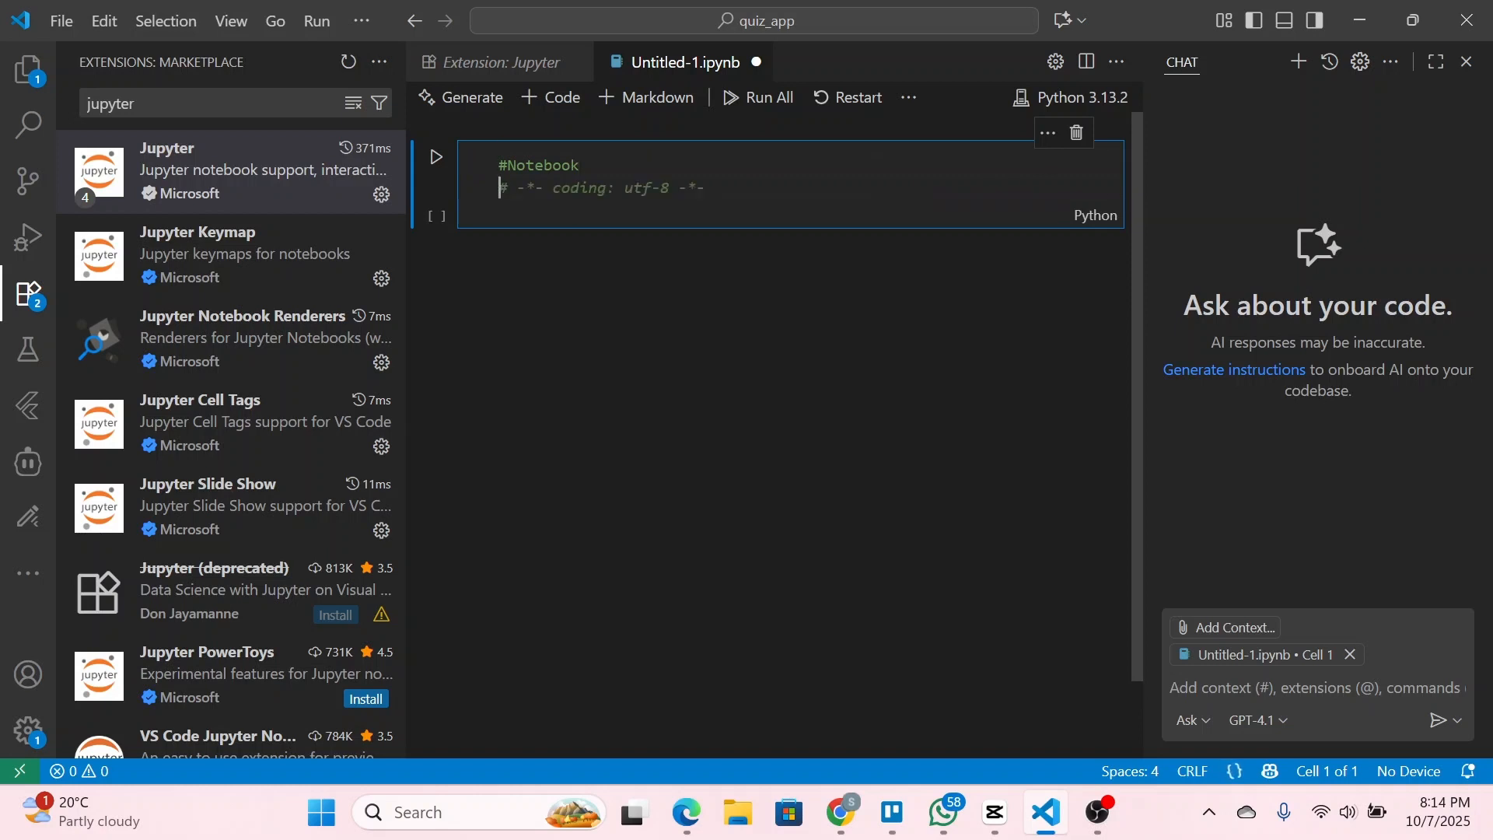
{"action": "left_click", "coordinate": [434, 156]}
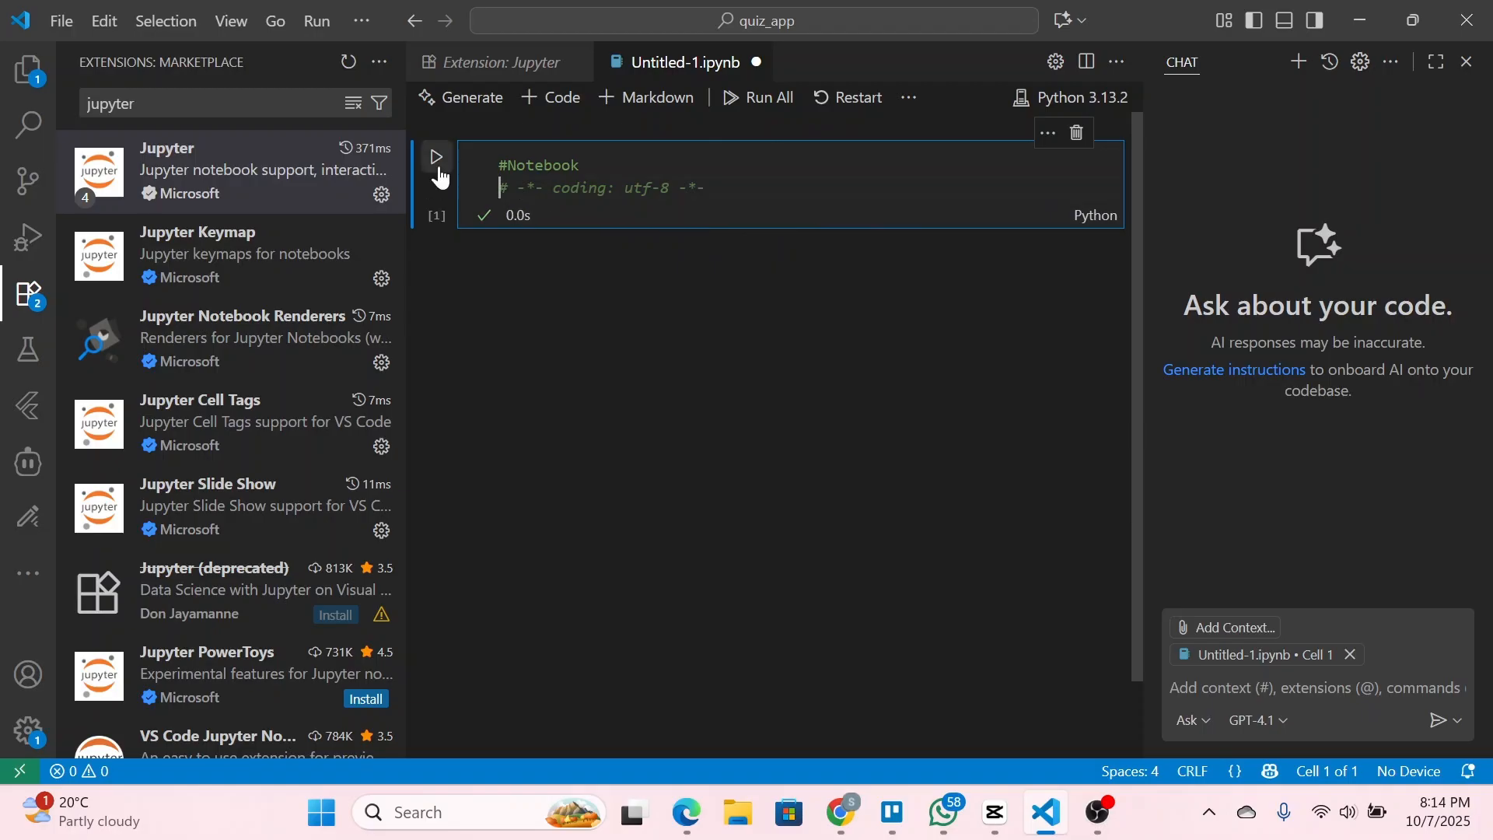
{"action": "left_click", "coordinate": [436, 157]}
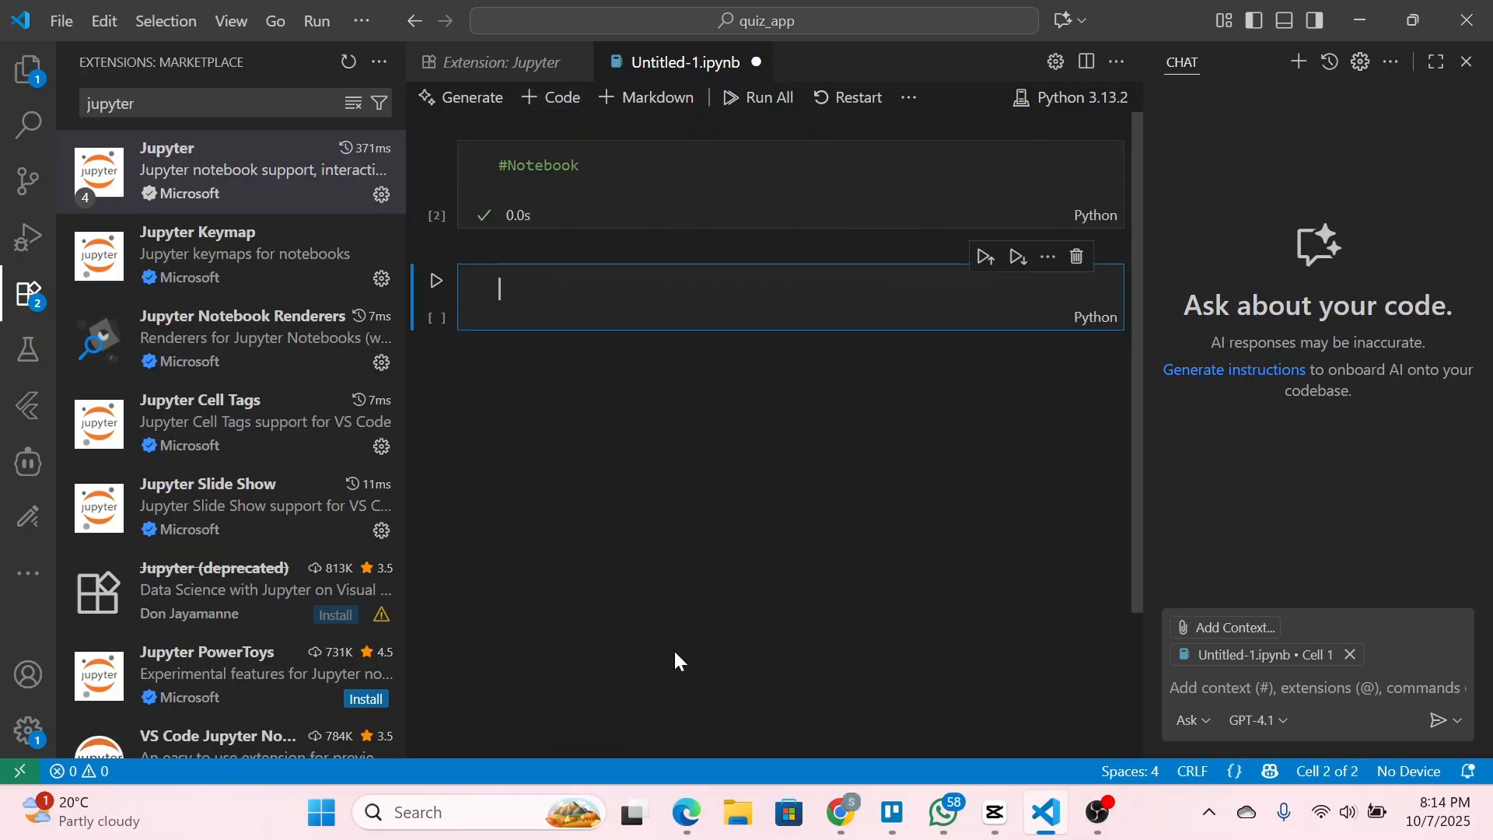
- Enter print("Hello, World!") in the second cell
{"action": "type", "text": "p"}
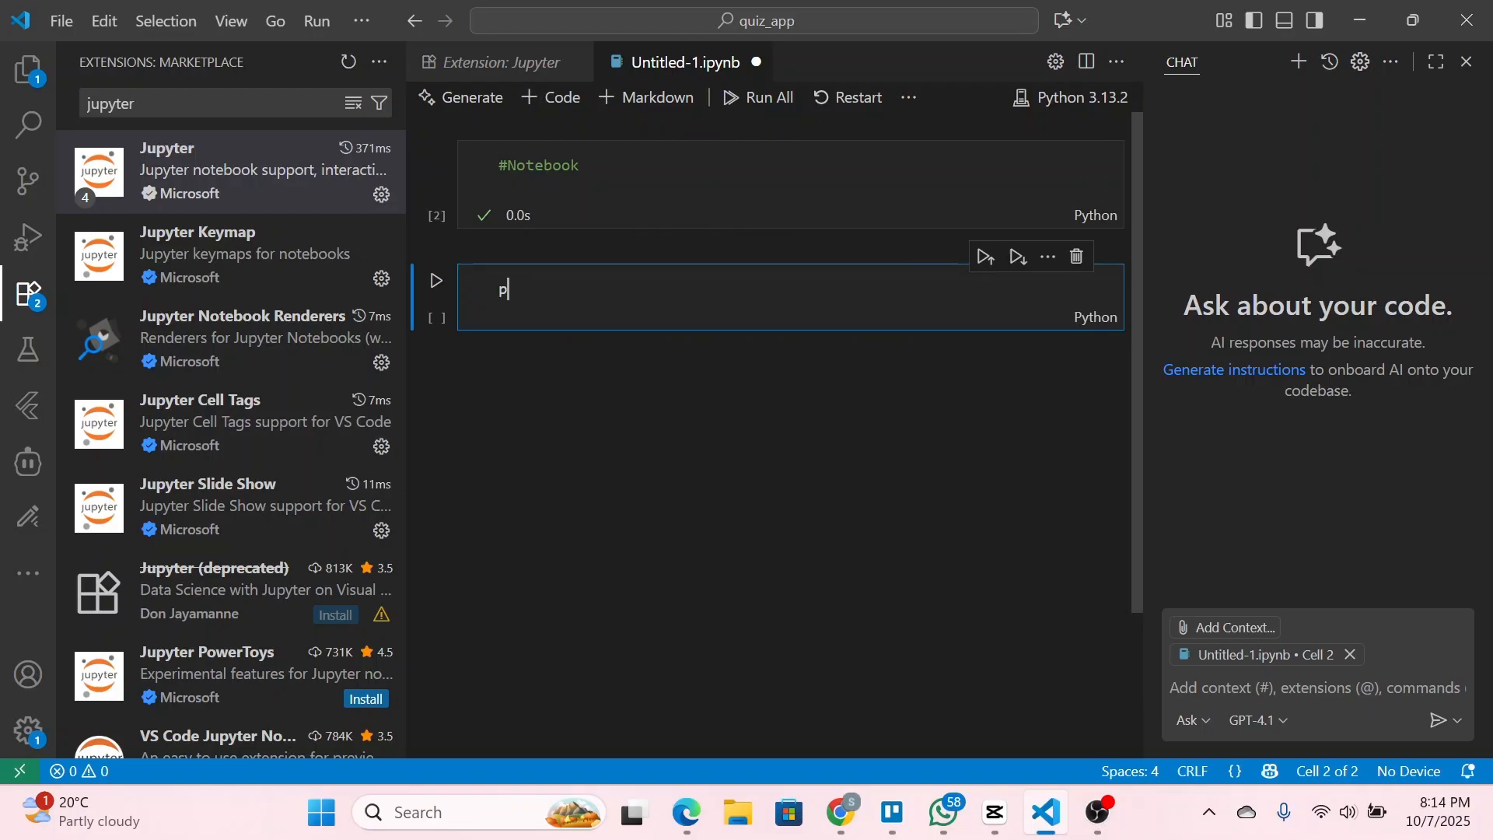
{"action": "type", "text": "int"}
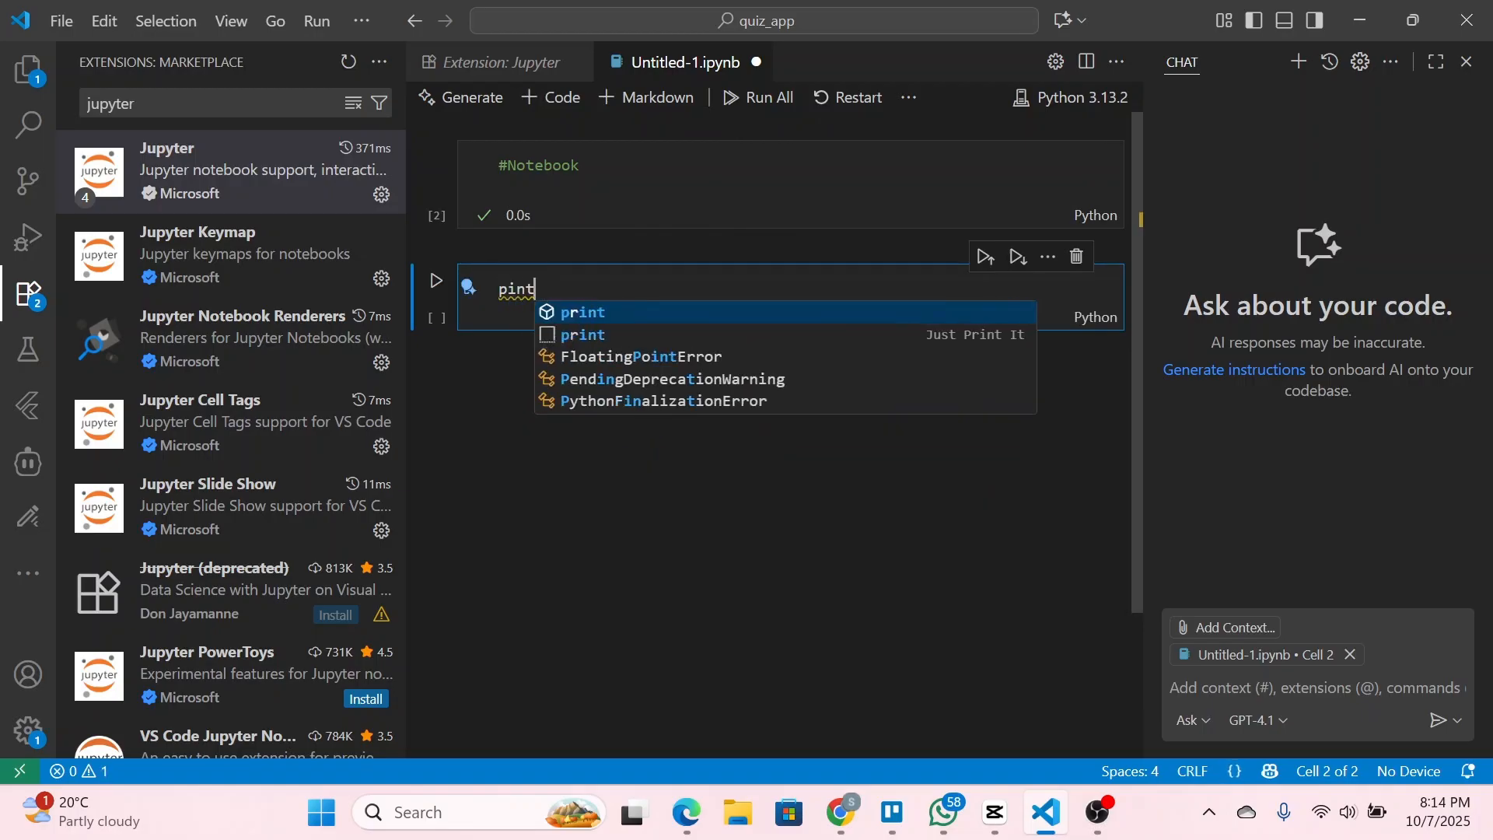
{"action": "type", "text": "(\"Hello, World!\")"}
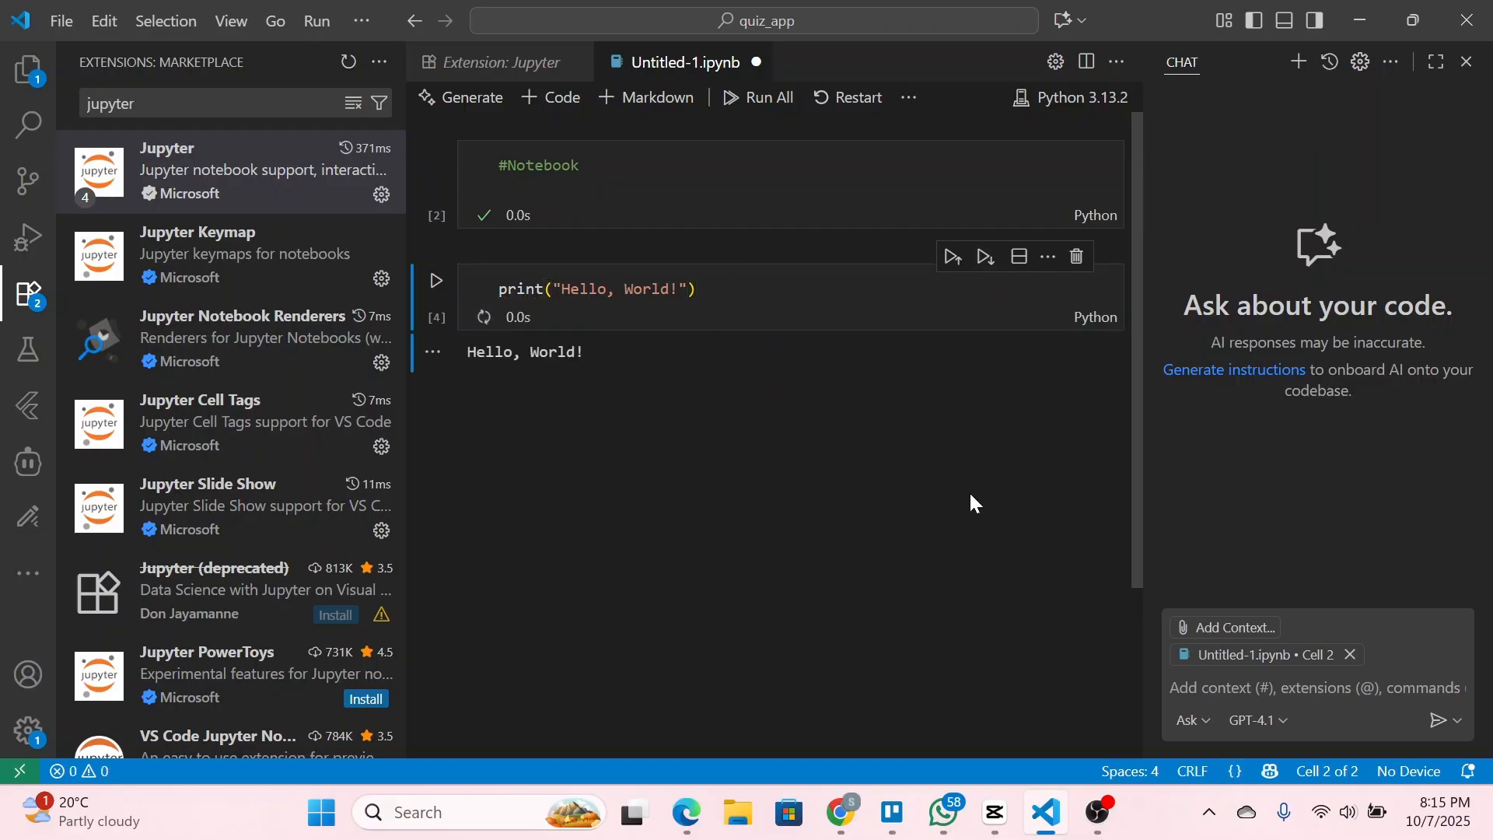
{"action": "mouse_move", "coordinate": [610, 384]}
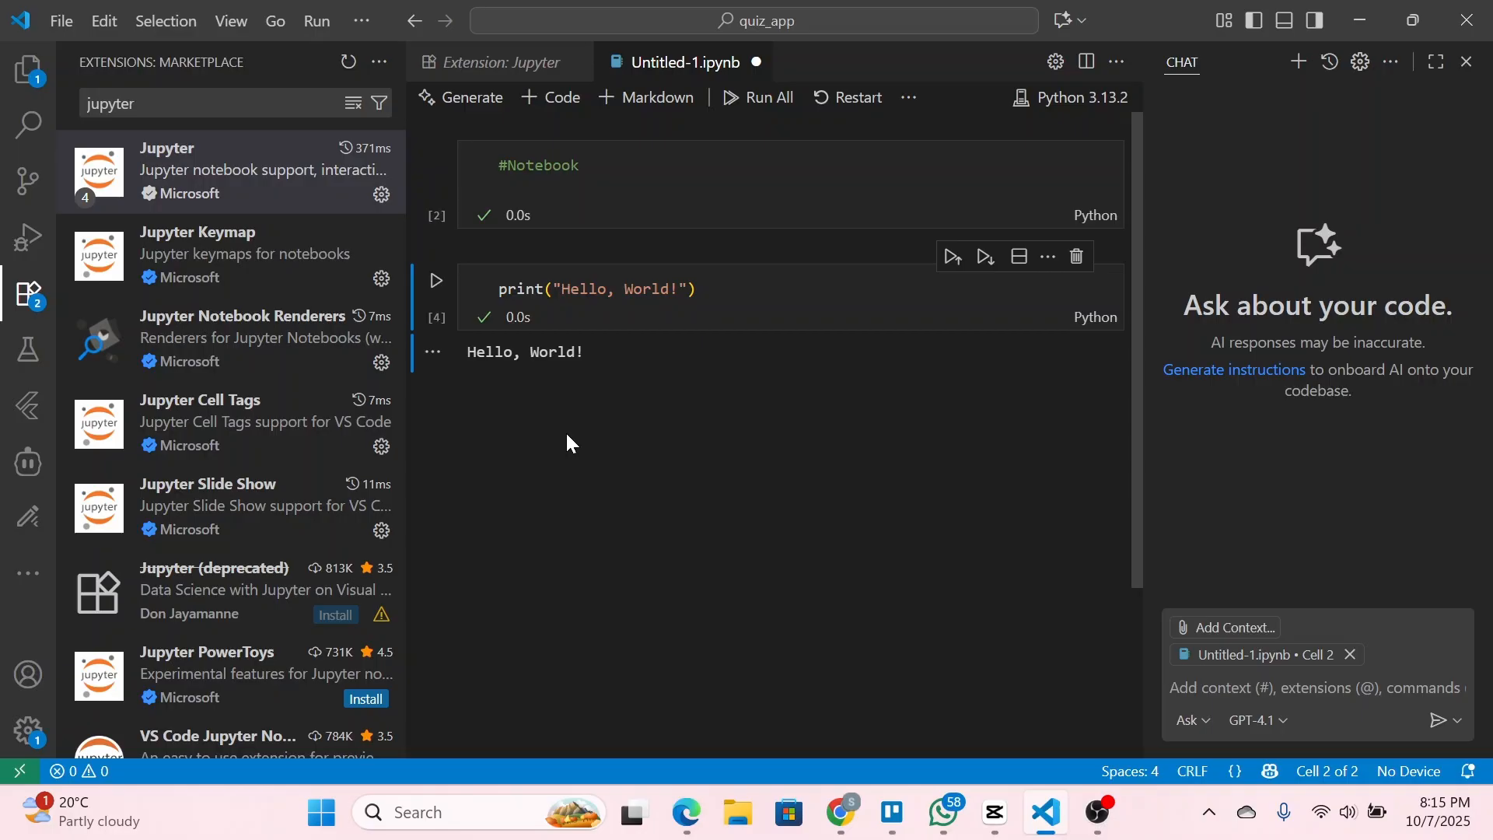
{"action": "mouse_move", "coordinate": [942, 446]}
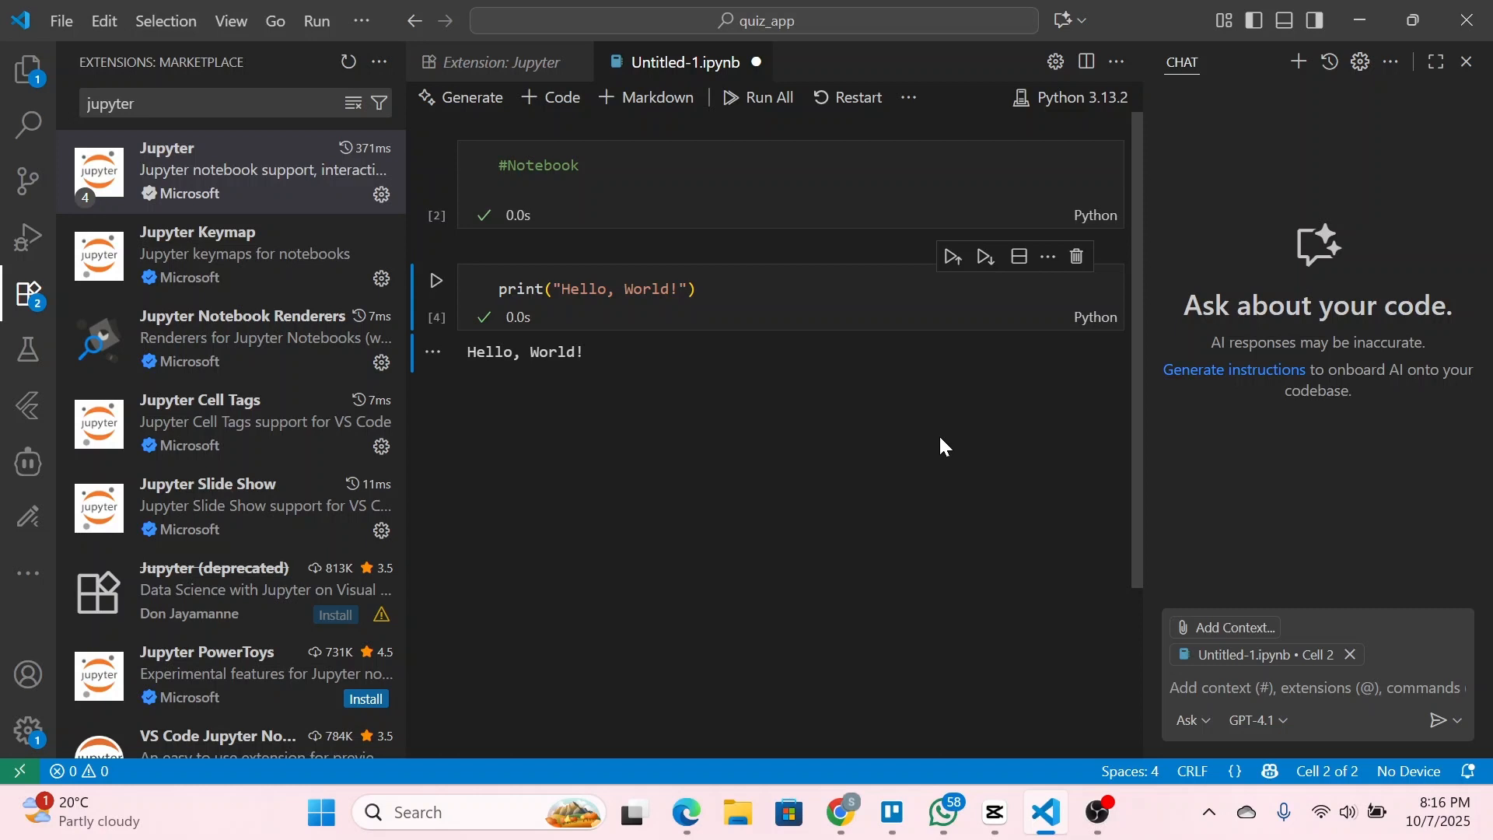